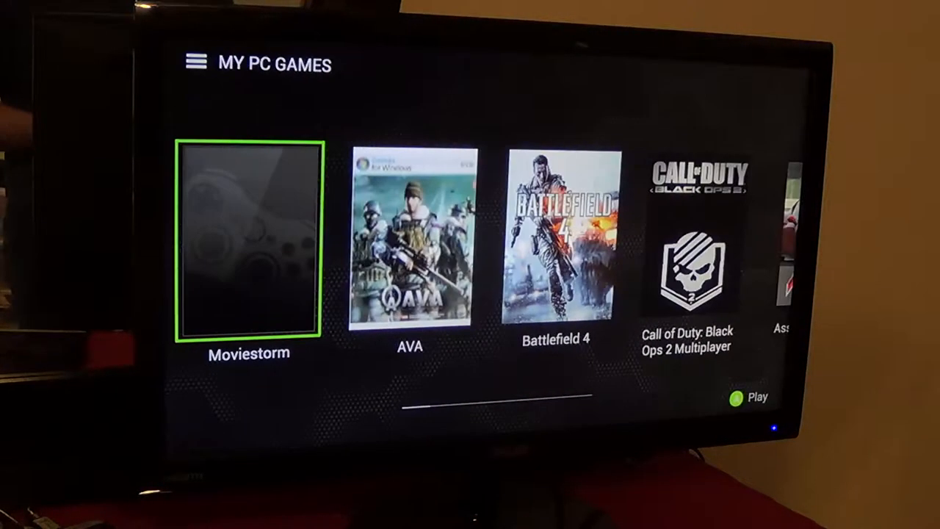
Launch Moviestorm from the game library and start it from its launcher.
{"action": "scroll", "scroll_direction": "right", "scroll_amount": 3}
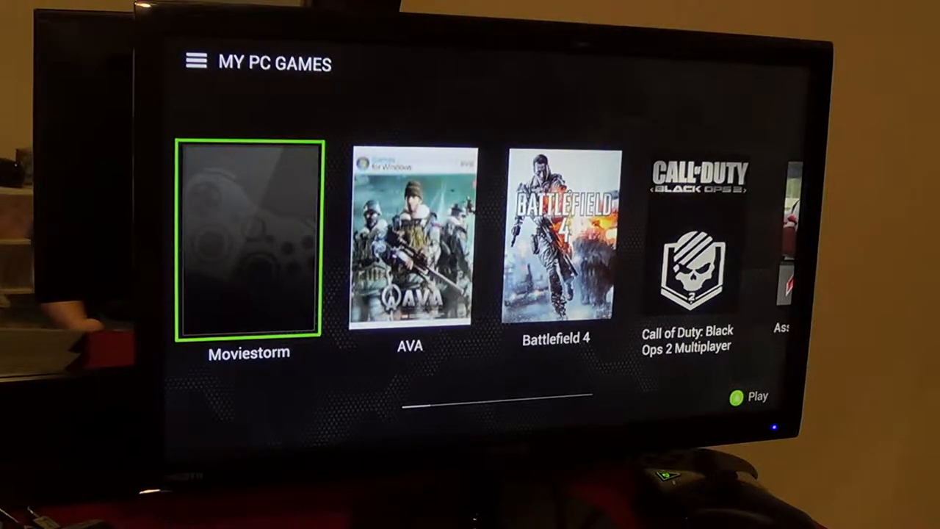
{"action": "left_click", "coordinate": [759, 397]}
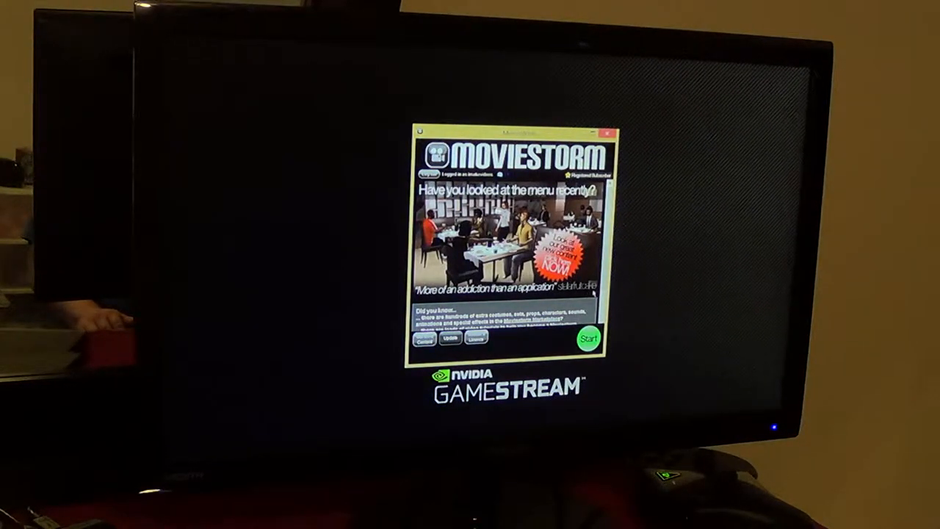
{"action": "left_click", "coordinate": [588, 338]}
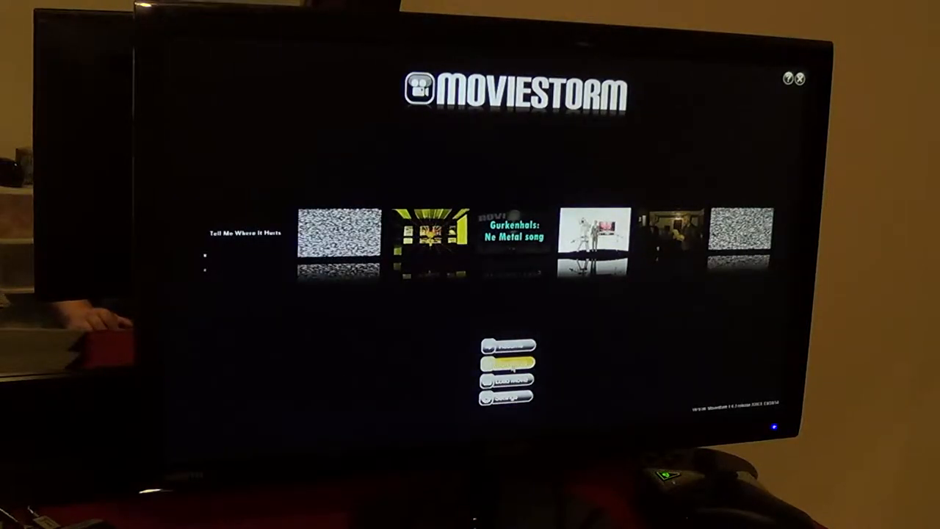
Create a new movie using the Empty Movie template.
{"action": "left_click", "coordinate": [509, 362]}
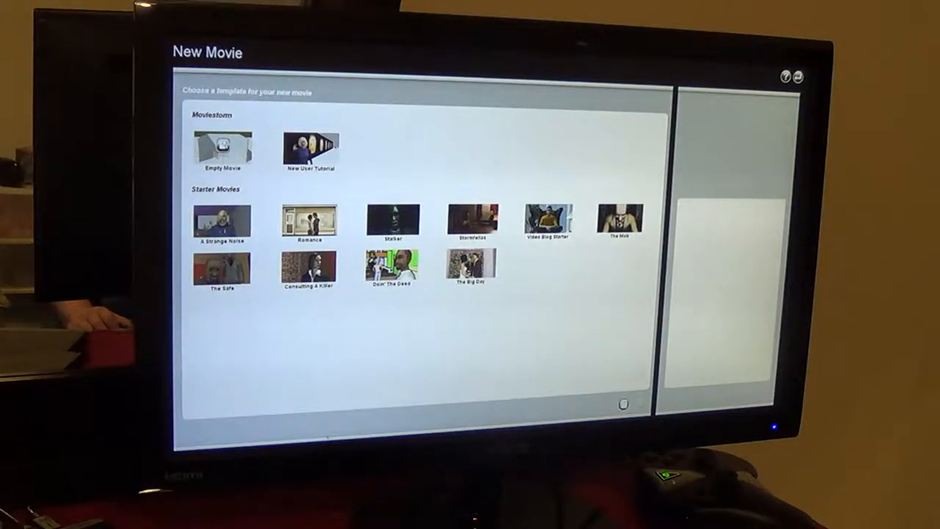
{"action": "left_click", "coordinate": [223, 146]}
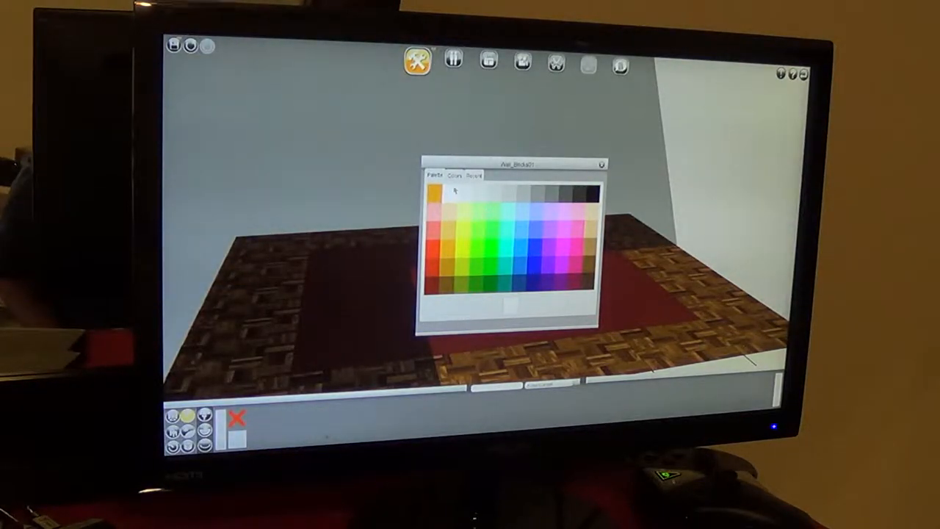
Pick a new colour for Wall_Bricks01 from the colour palette.
{"action": "left_click", "coordinate": [453, 176]}
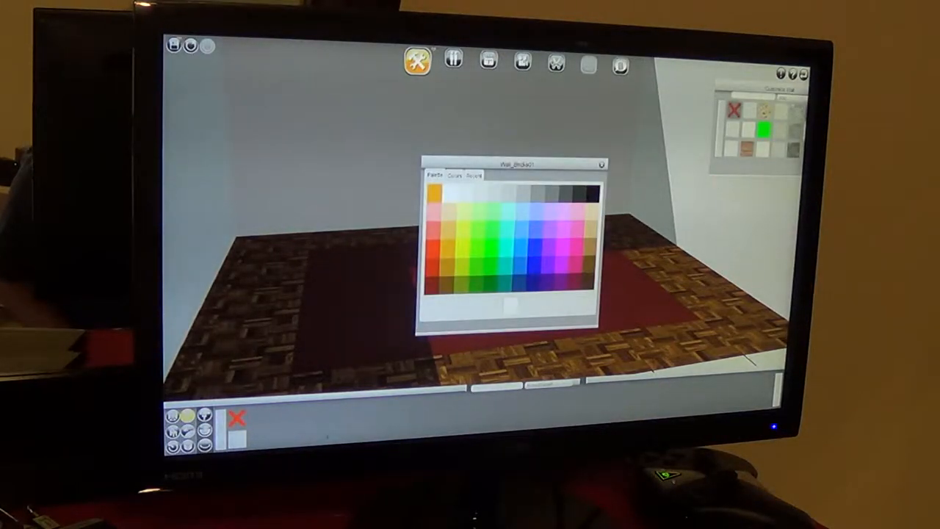
{"action": "left_click", "coordinate": [452, 175]}
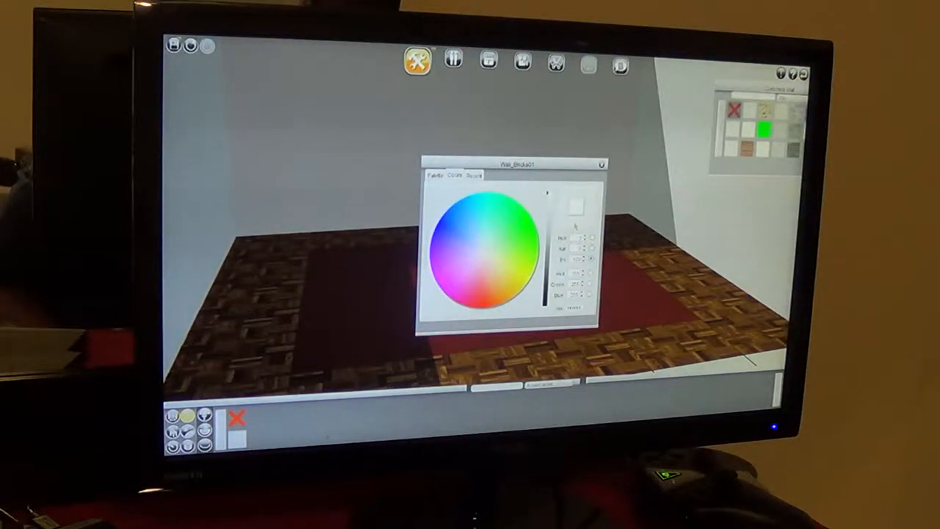
{"action": "left_click", "coordinate": [473, 175]}
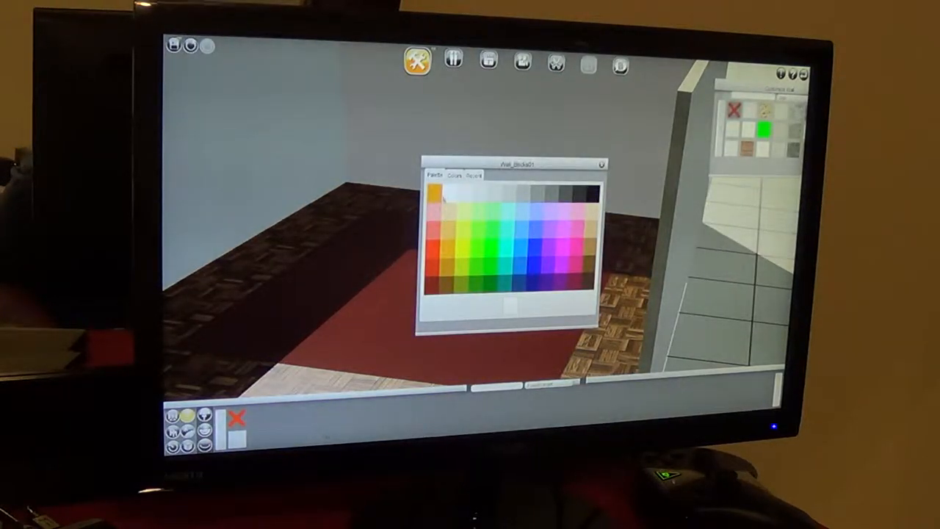
{"action": "left_click", "coordinate": [474, 175]}
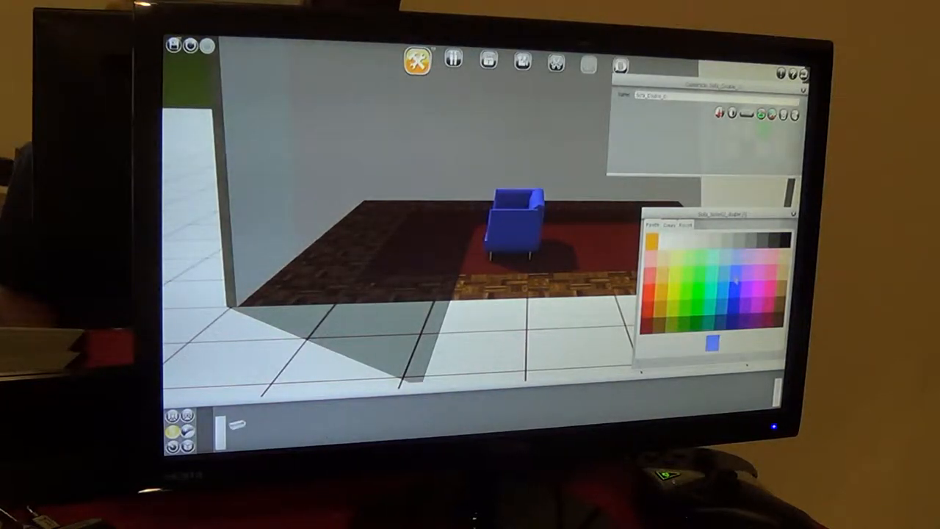
Apply a blue palette swatch to the sofa on the carpet.
{"action": "left_click", "coordinate": [712, 342]}
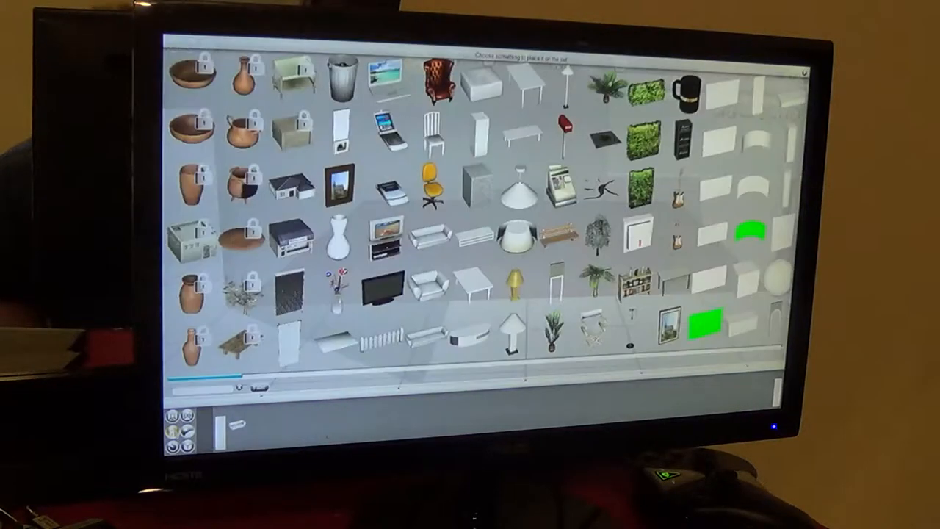
Open the 'Choose something to place it on the set' props catalogue.
{"action": "left_click", "coordinate": [338, 183]}
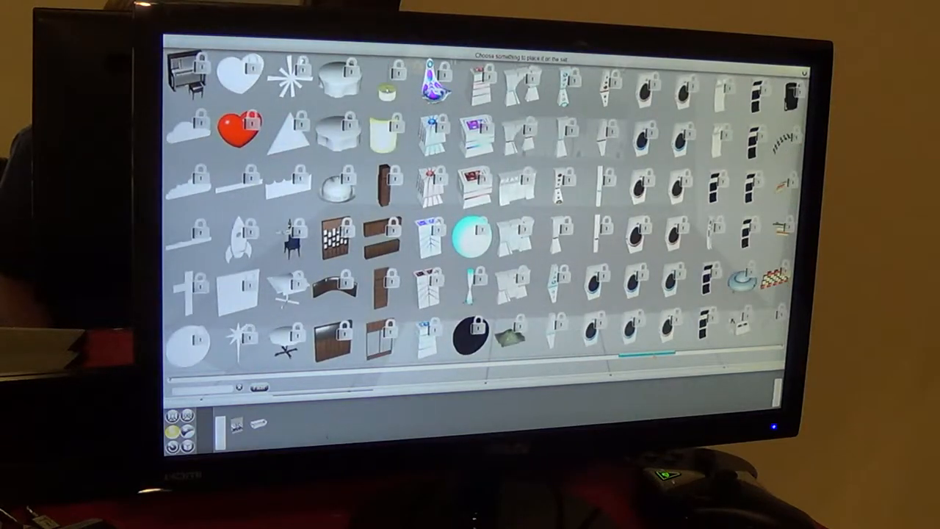
Scroll the object catalogue to the chairs and furniture page.
{"action": "scroll", "scroll_direction": "right", "scroll_amount": 3}
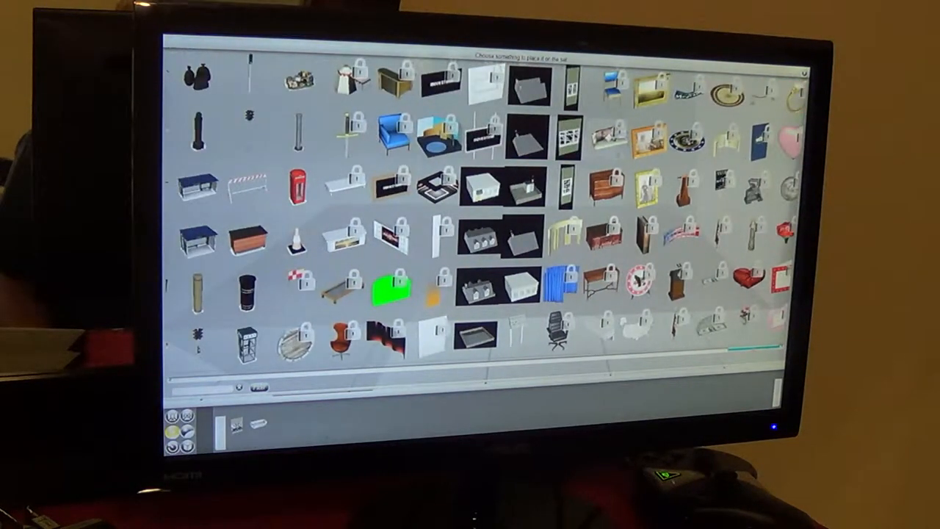
{"action": "scroll", "scroll_direction": "down", "scroll_amount": 3}
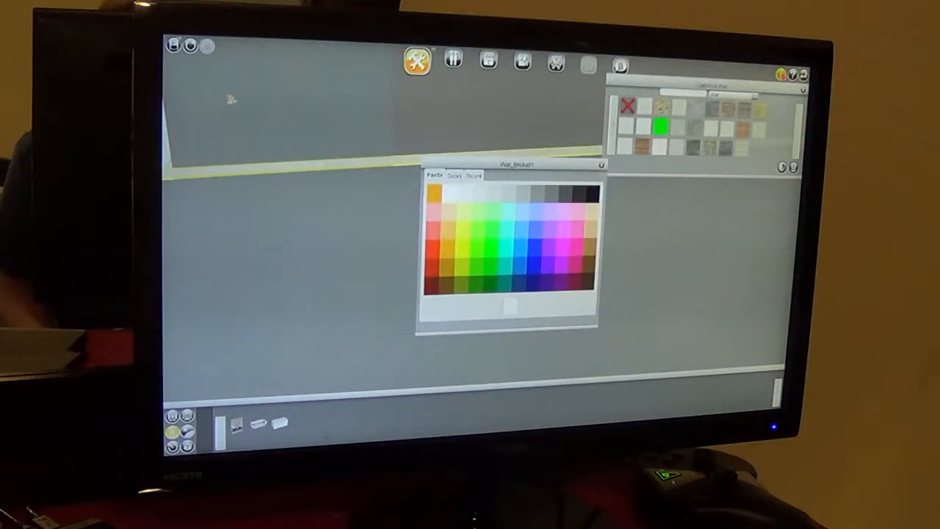
Recolour the brick wall with a recently used Material Color swatch.
{"action": "left_click", "coordinate": [474, 175]}
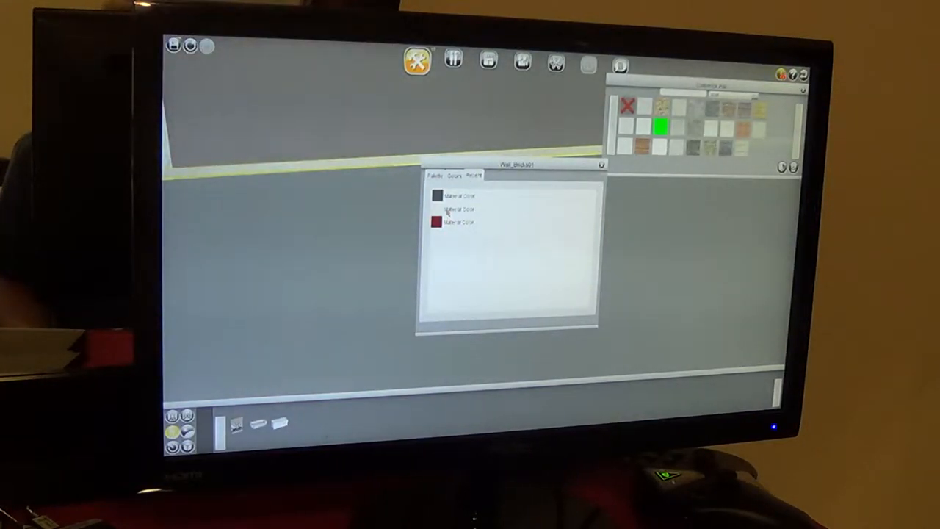
{"action": "left_click", "coordinate": [601, 164]}
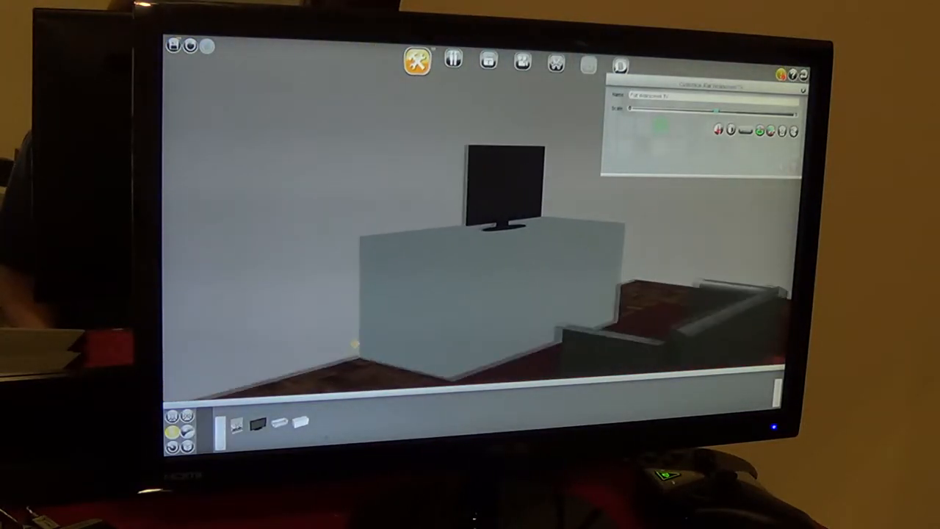
Stand the Flat Widescreen TV prop on the grey cabinet.
{"action": "left_click", "coordinate": [451, 63]}
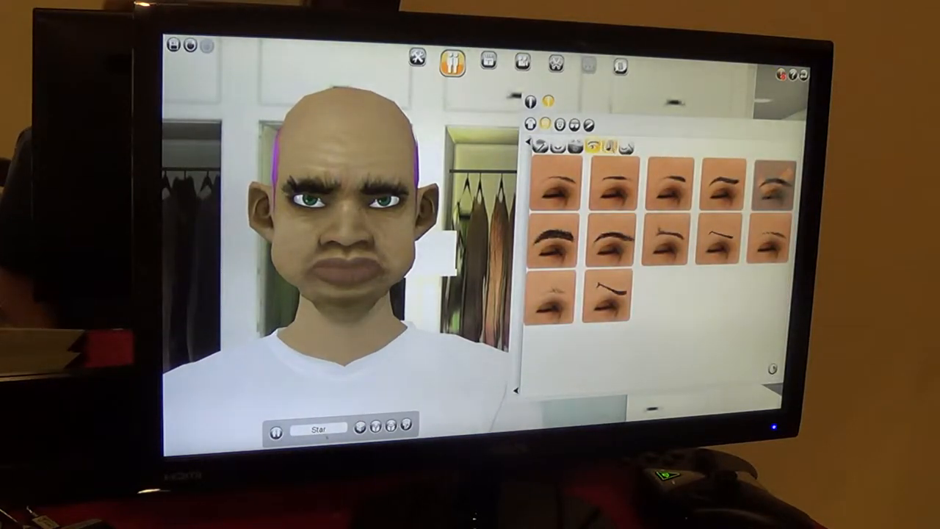
Add a burned, scarred eye wound and a bleeding cut to the face.
{"action": "left_click", "coordinate": [608, 149]}
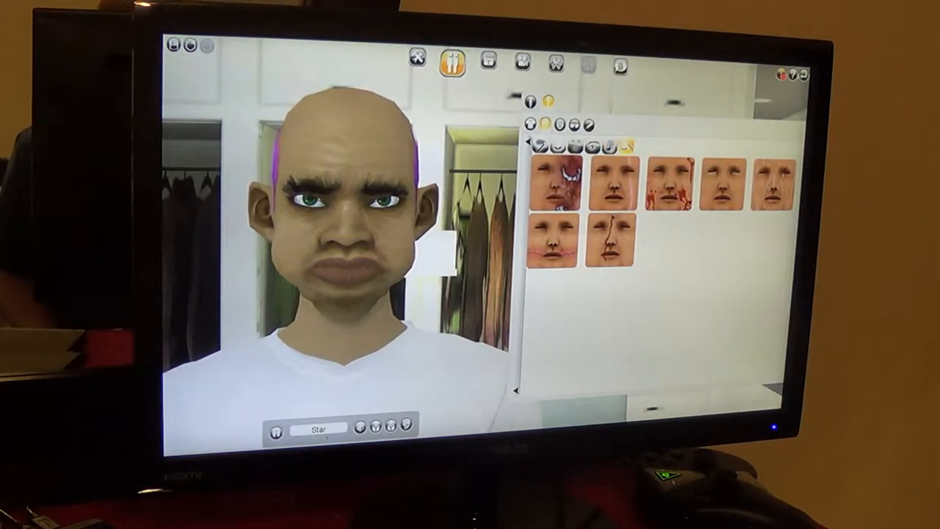
{"action": "left_click", "coordinate": [559, 179]}
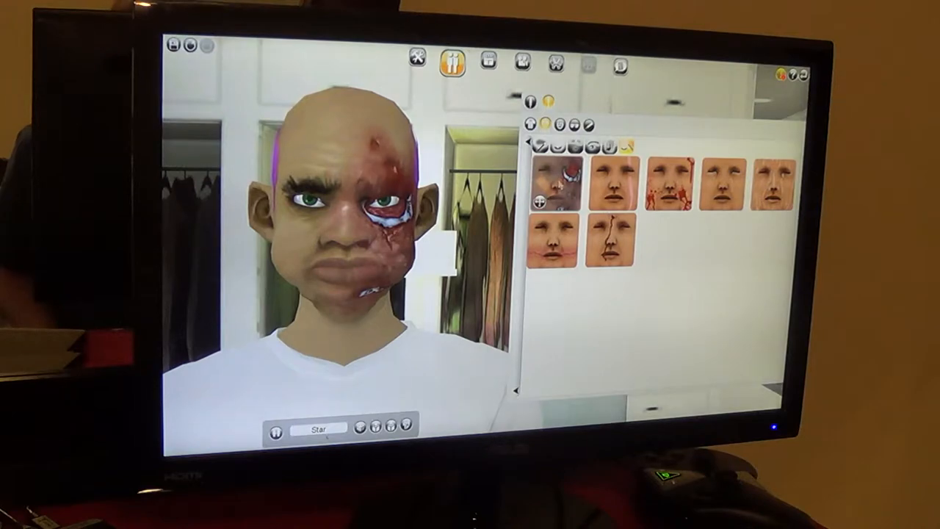
{"action": "left_click", "coordinate": [611, 235]}
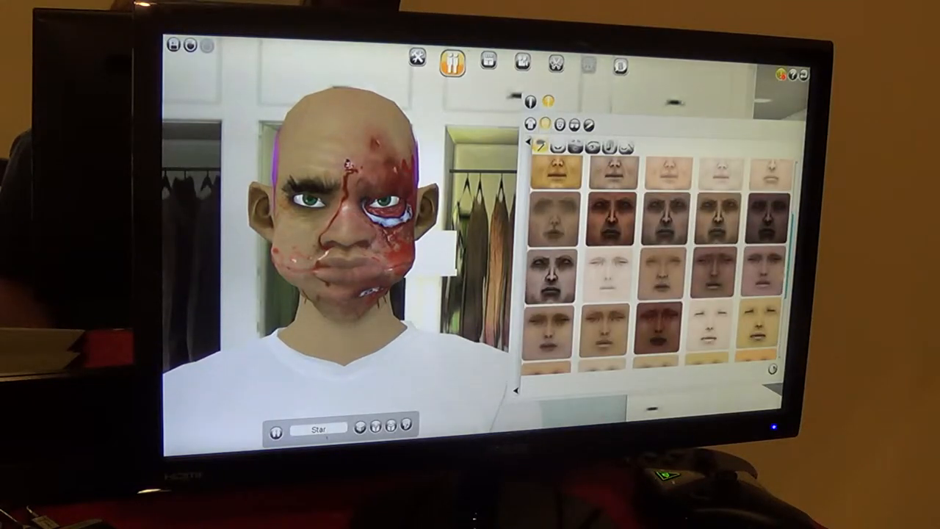
{"action": "scroll", "scroll_direction": "down", "scroll_amount": 3}
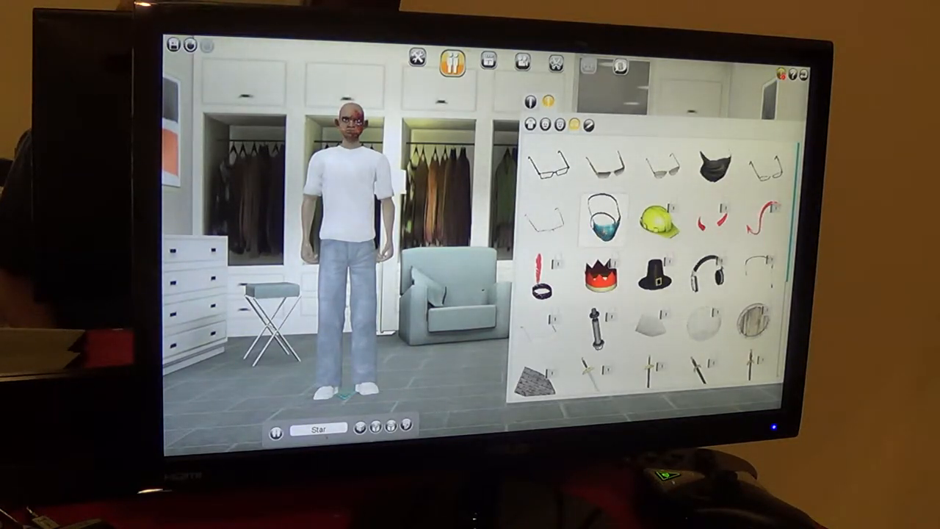
Put a surgical mask on the actor and try long dark hairstyles.
{"action": "left_click", "coordinate": [604, 221]}
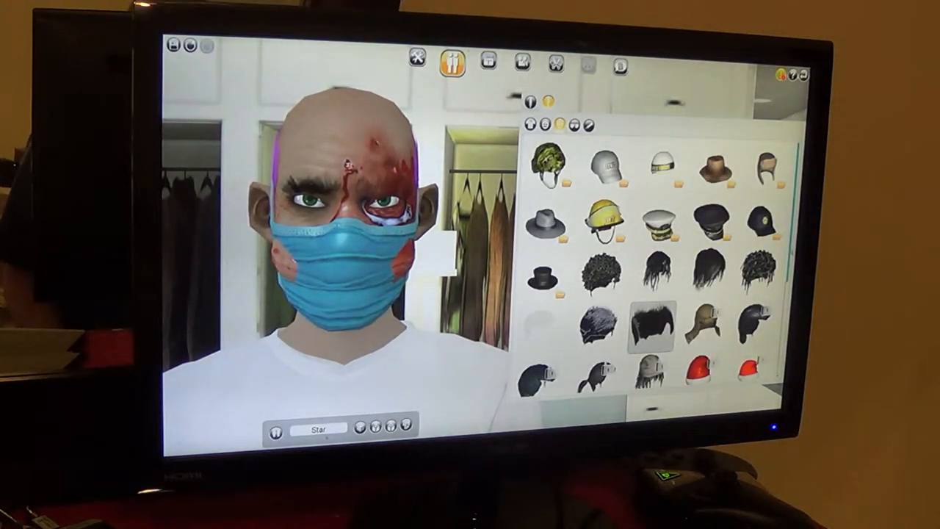
{"action": "scroll", "scroll_direction": "down", "scroll_amount": 3}
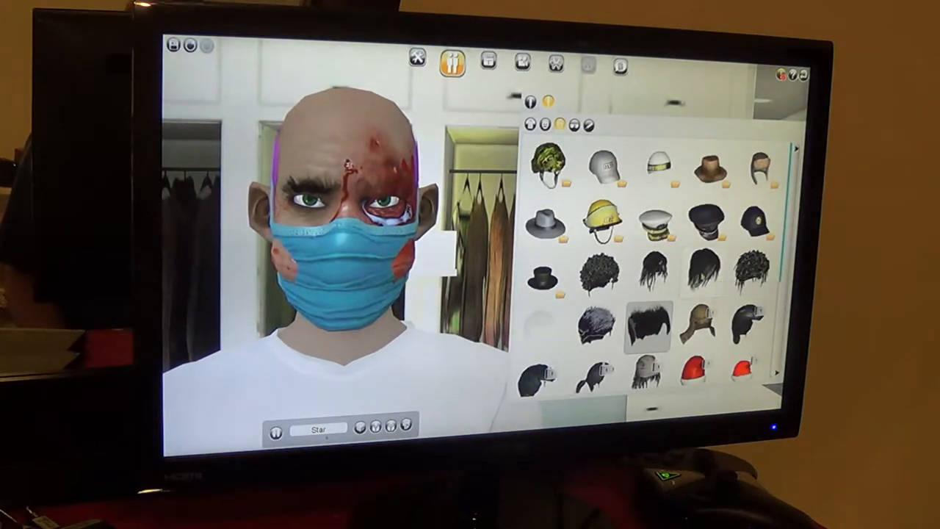
{"action": "left_click", "coordinate": [707, 268]}
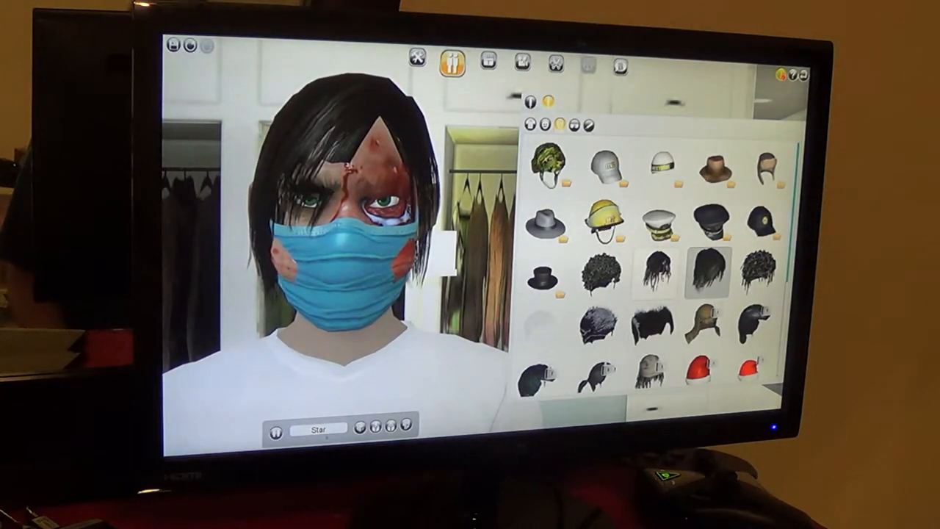
{"action": "left_click", "coordinate": [653, 271]}
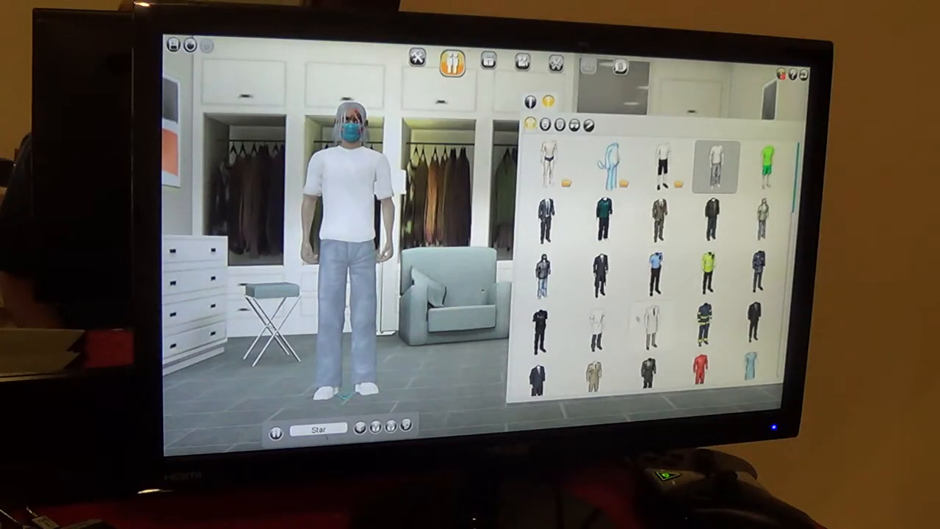
Dress the masked character in the long white coat outfit.
{"action": "left_click", "coordinate": [650, 327]}
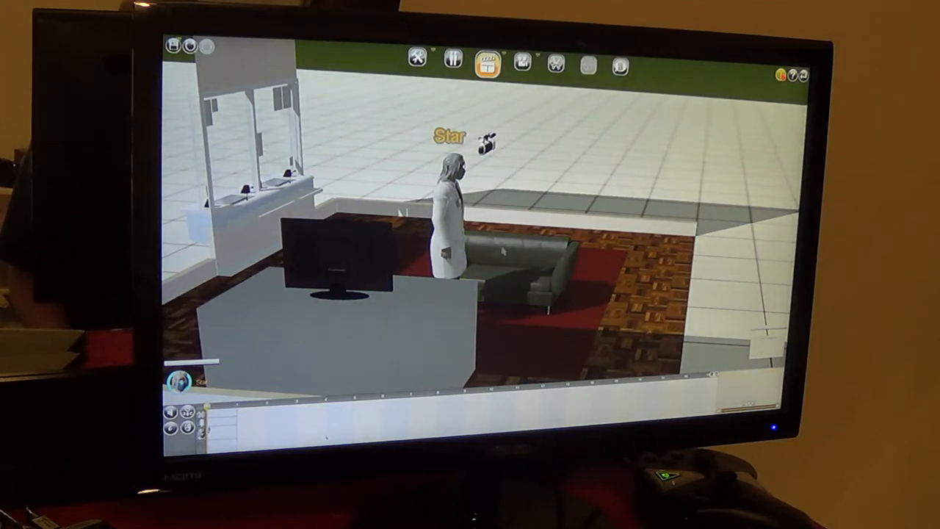
Seat the white-coated character on the sofa using the Sit Down action.
{"action": "left_click", "coordinate": [525, 253]}
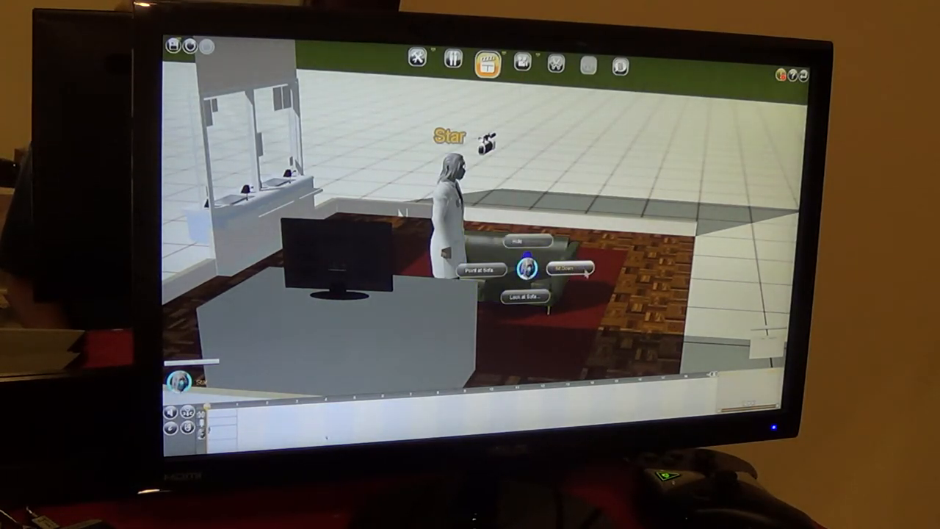
{"action": "left_click", "coordinate": [566, 268]}
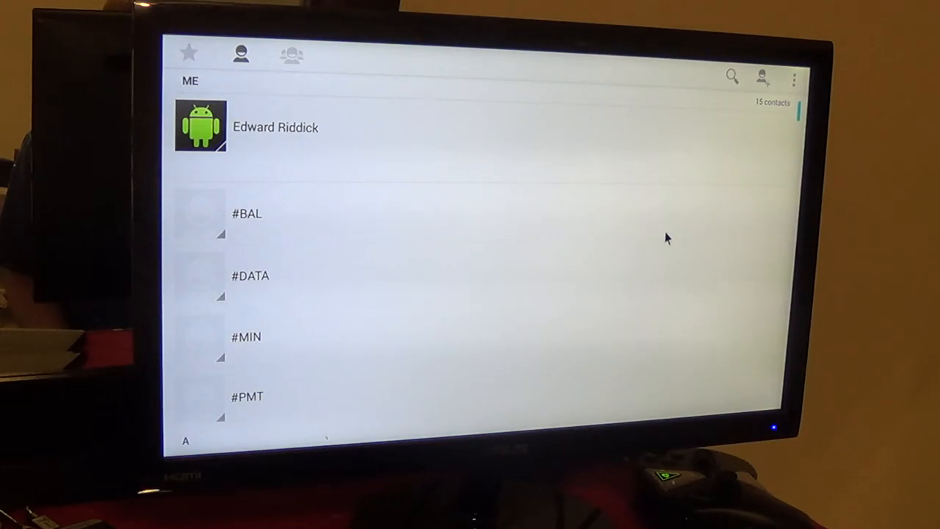
{"action": "mouse_move", "coordinate": [507, 159]}
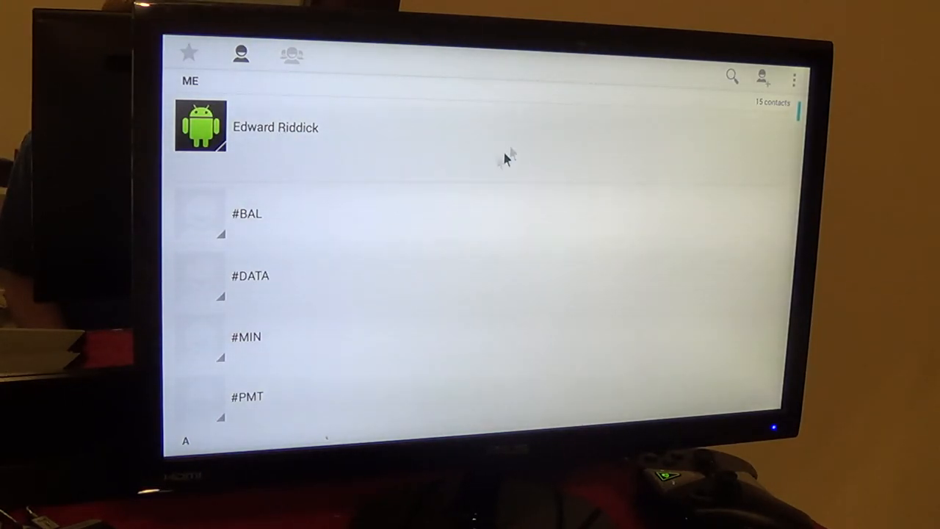
{"action": "mouse_move", "coordinate": [336, 105]}
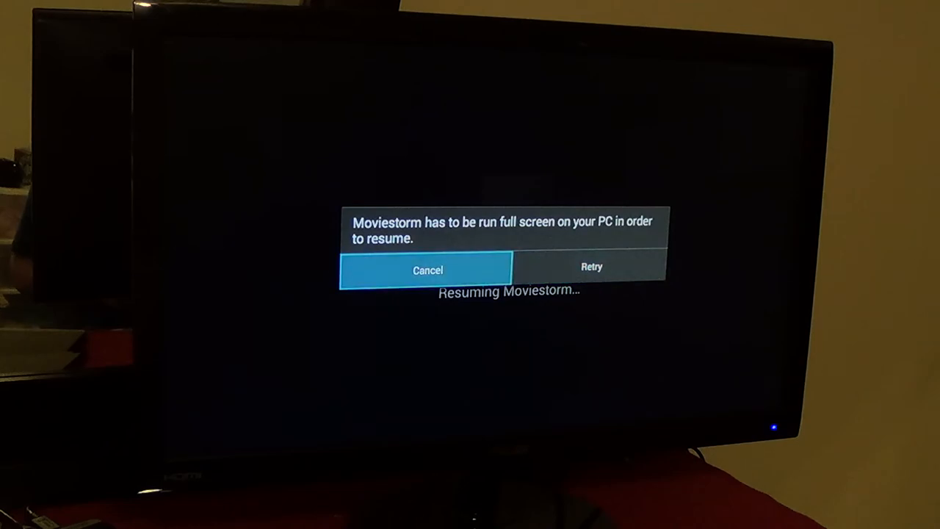
Cancel the full-screen warning and resume Moviestorm from My PC Games.
{"action": "left_click", "coordinate": [591, 266]}
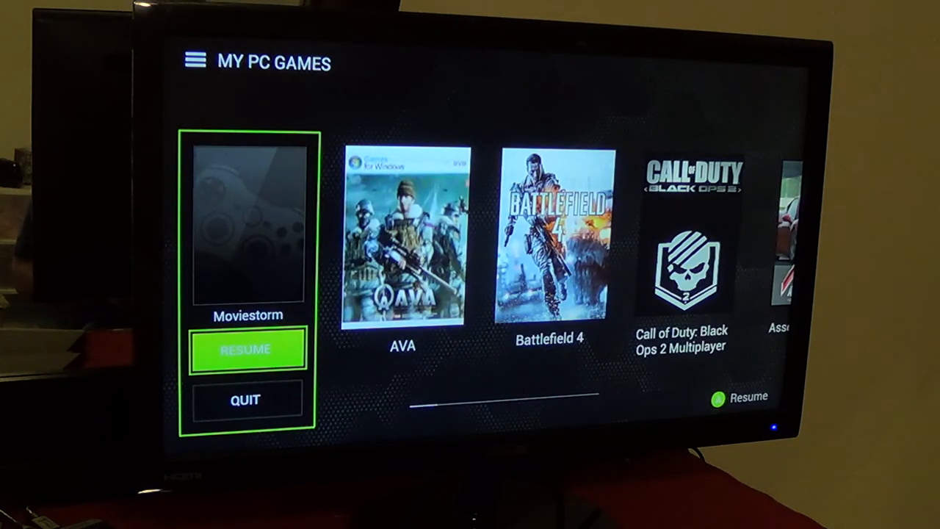
{"action": "left_click", "coordinate": [246, 348]}
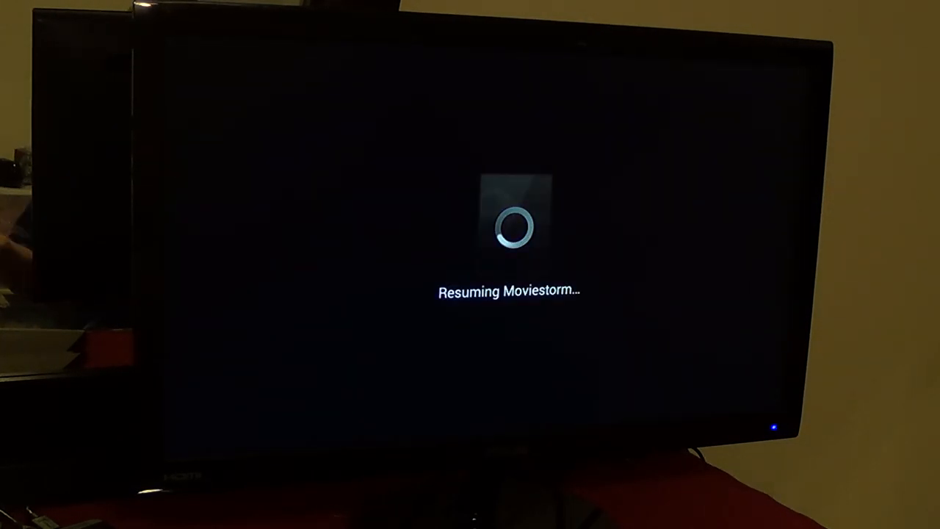